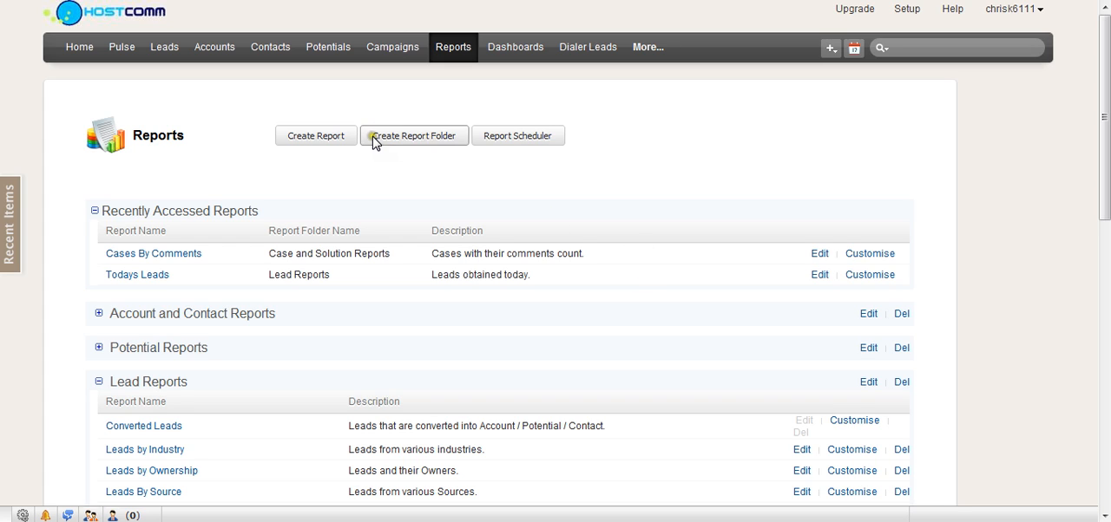
mouse_move(580, 52)
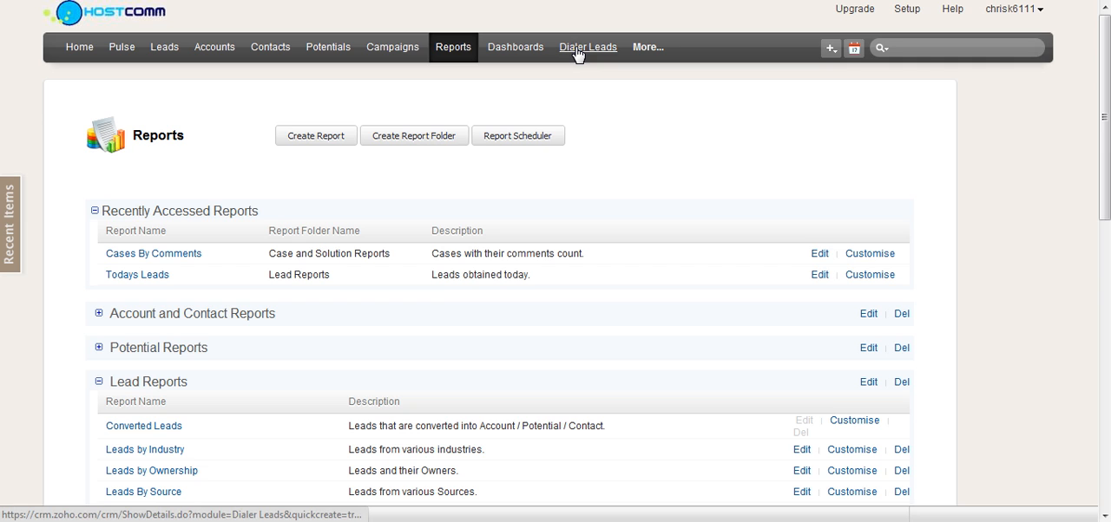
Step: Open the Dialer Leads tab to view the seven Customer Survey View records
left_click(589, 47)
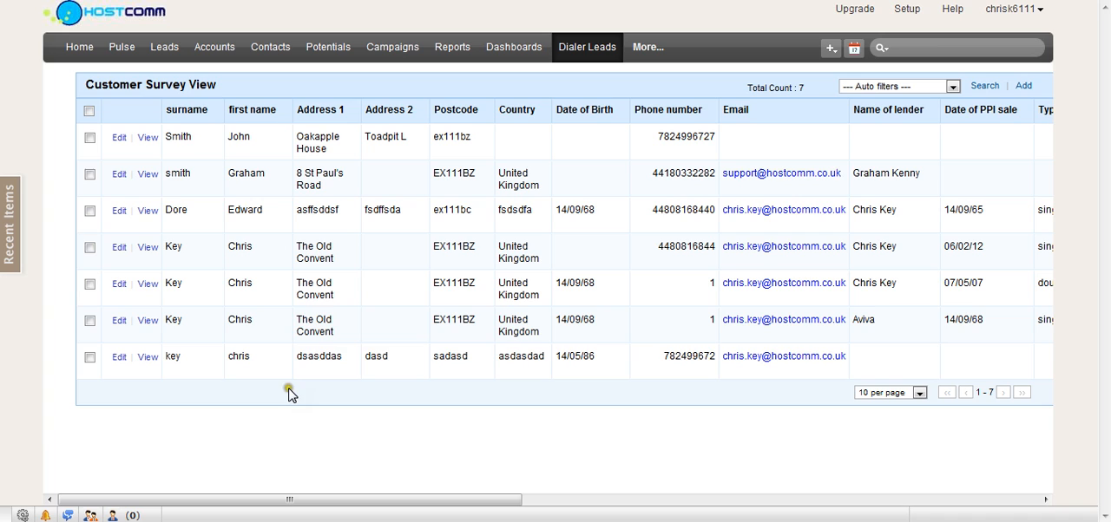
mouse_move(363, 363)
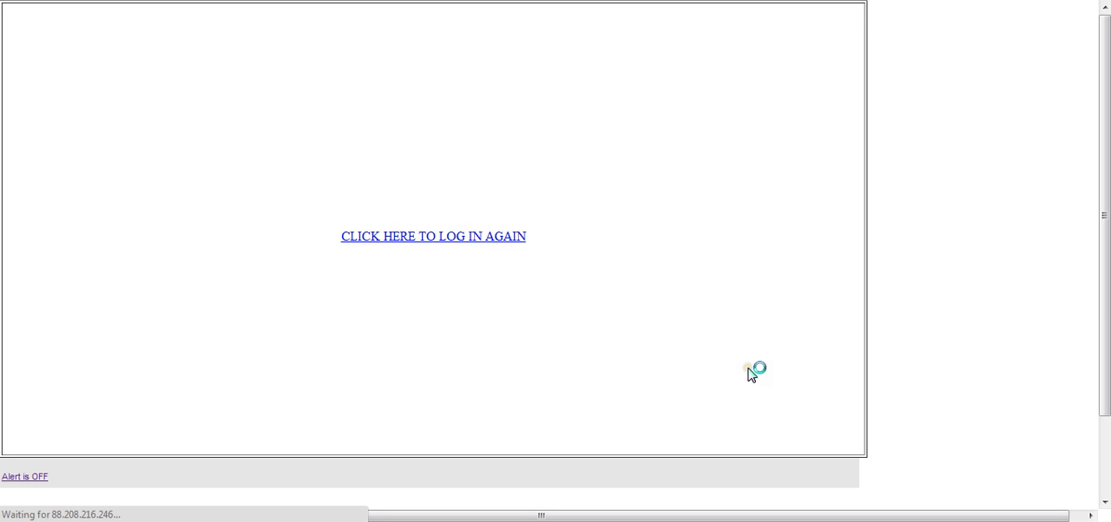
left_click(433, 236)
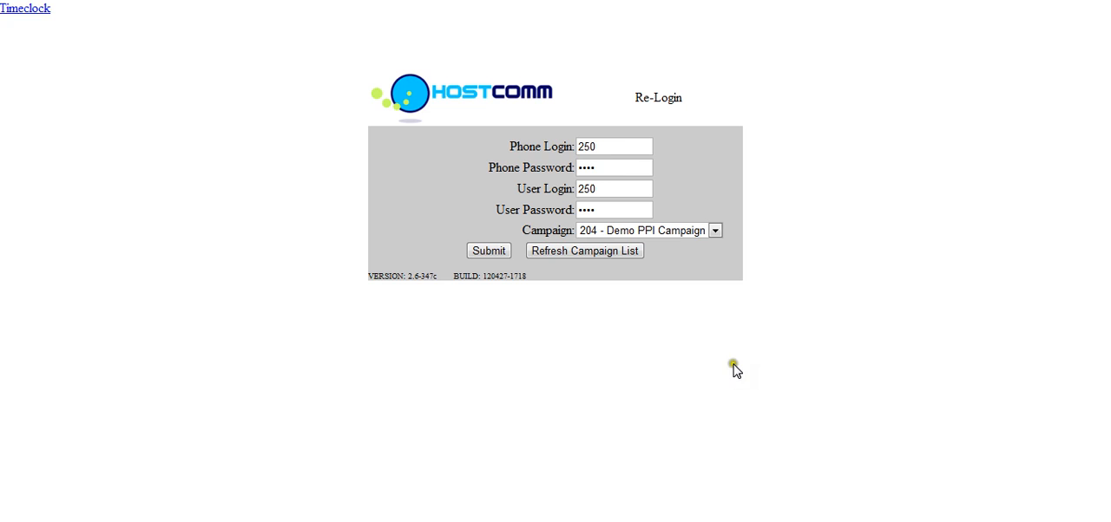
left_click(488, 251)
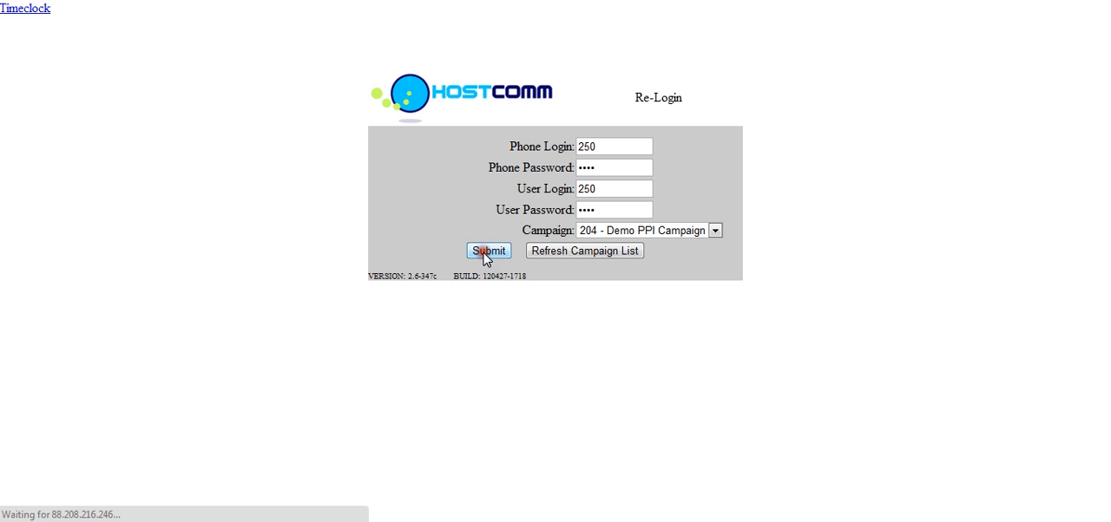
left_click(488, 250)
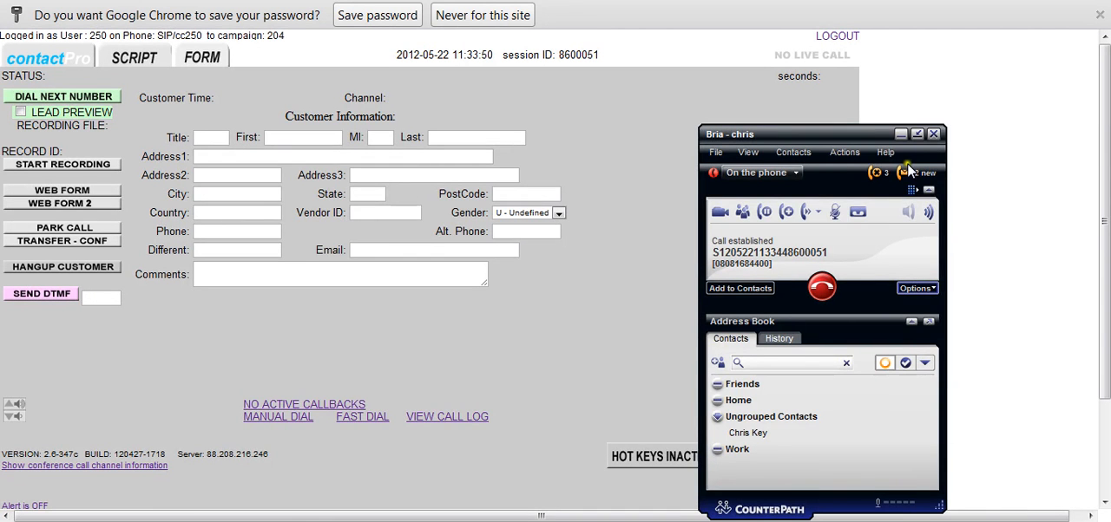
left_click(933, 132)
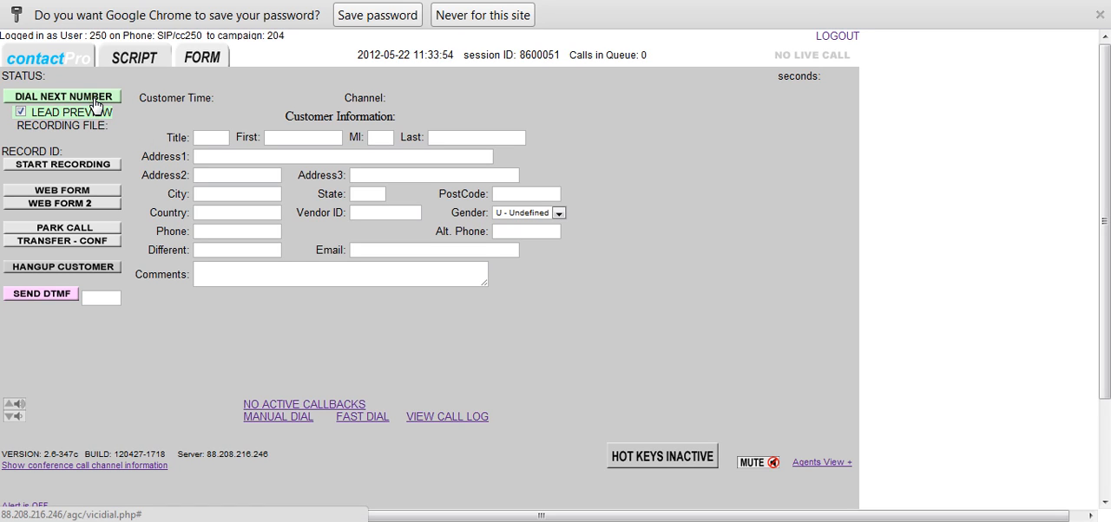
left_click(63, 96)
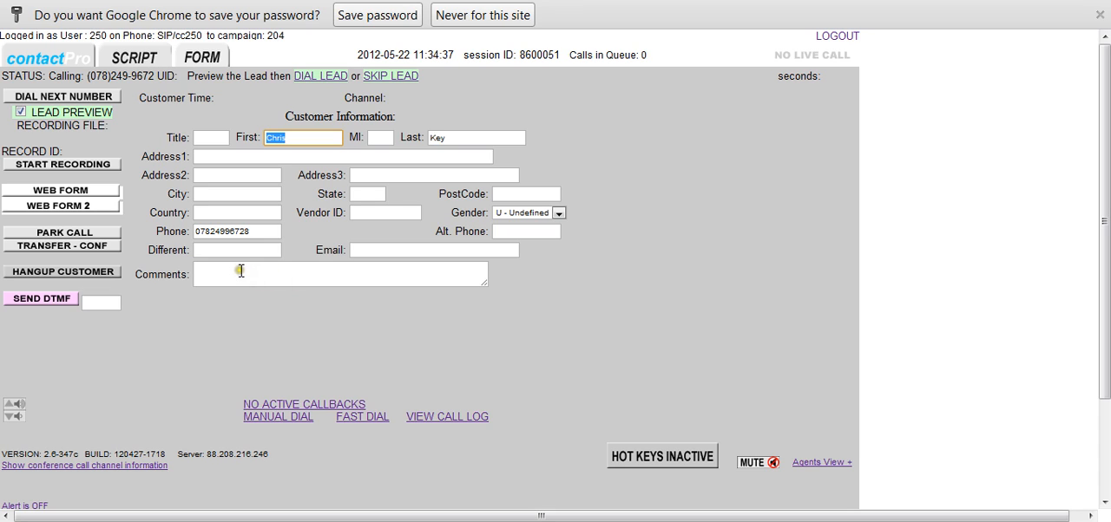
mouse_move(391, 267)
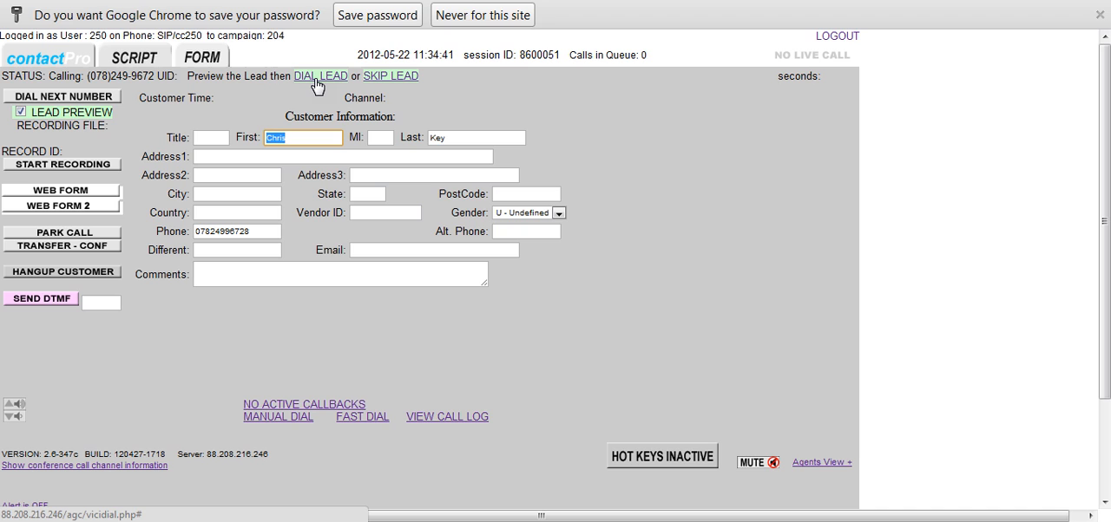
left_click(320, 75)
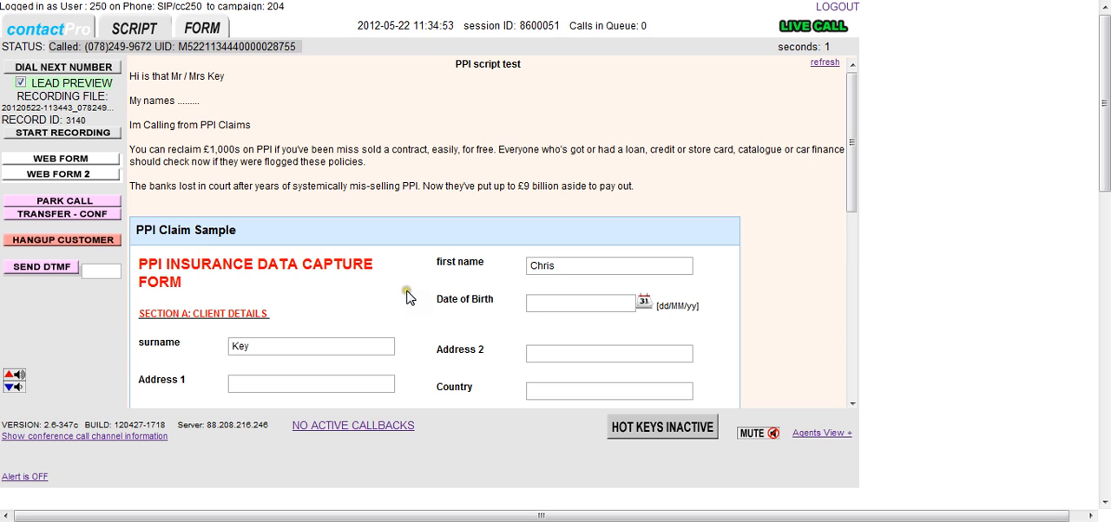
mouse_move(816, 47)
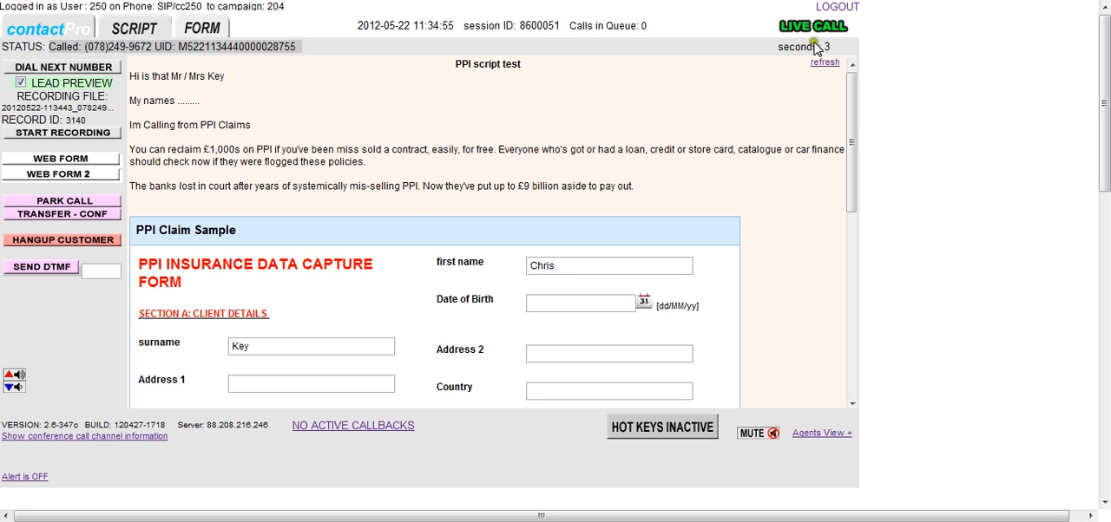
mouse_move(424, 148)
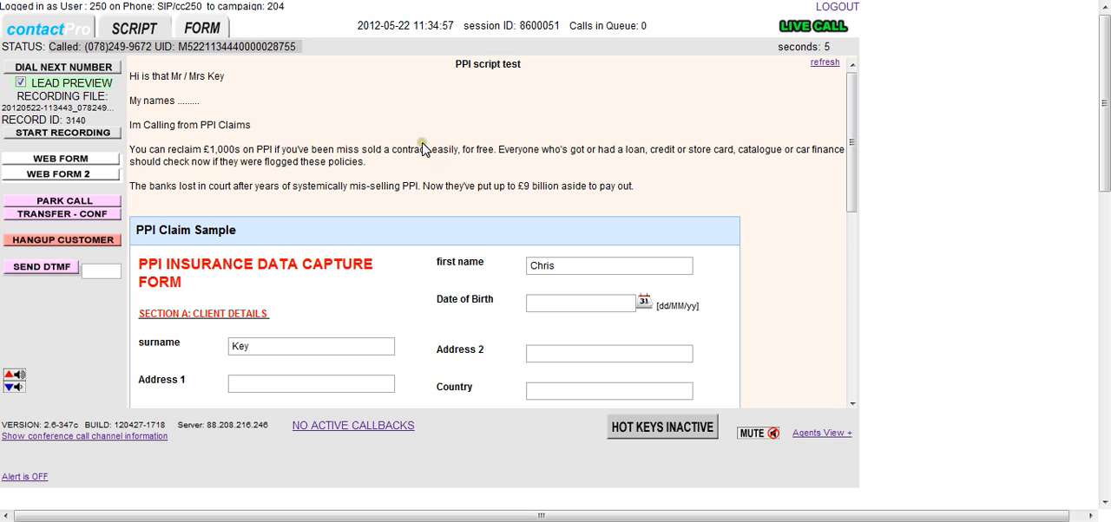
mouse_move(278, 165)
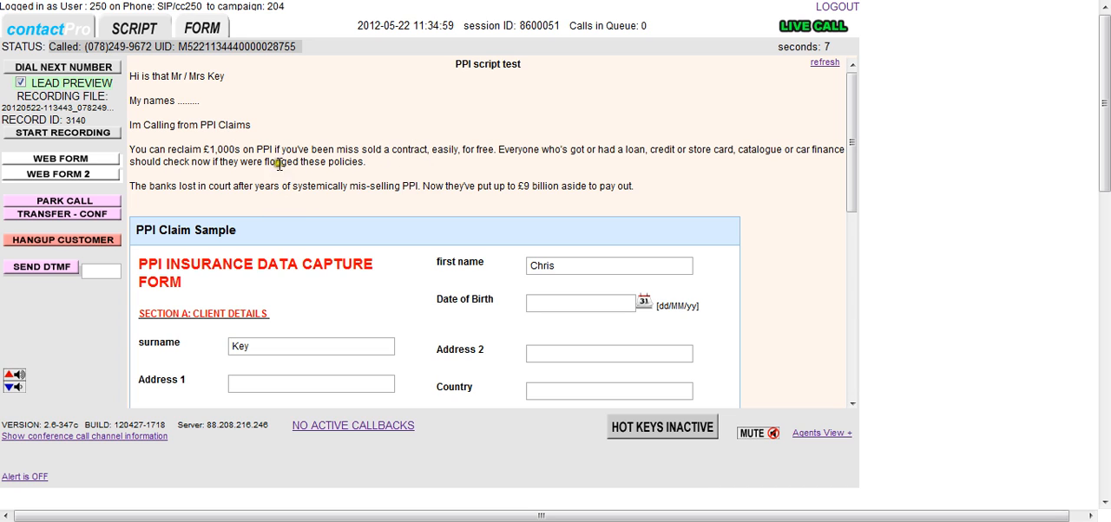
mouse_move(248, 207)
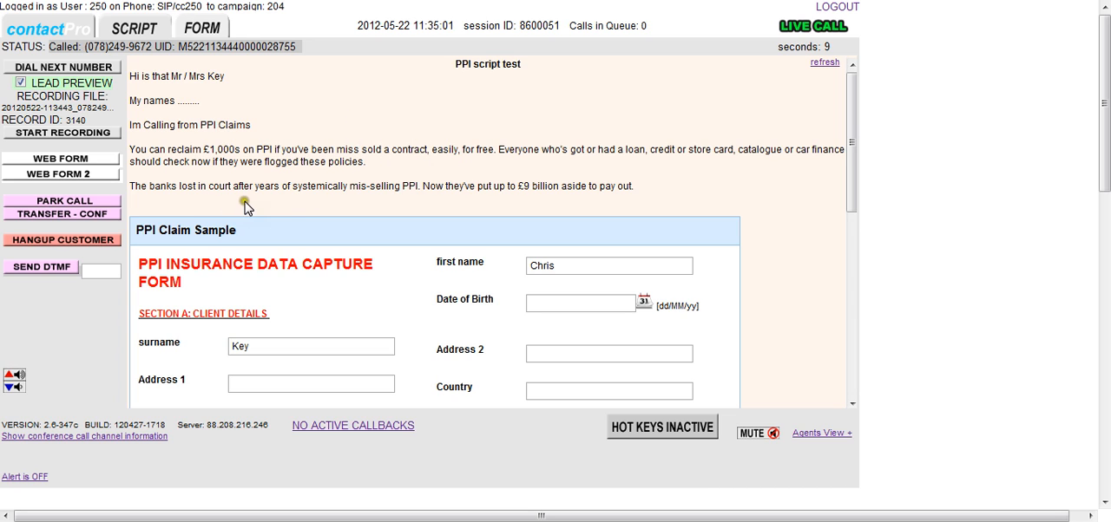
mouse_move(526, 212)
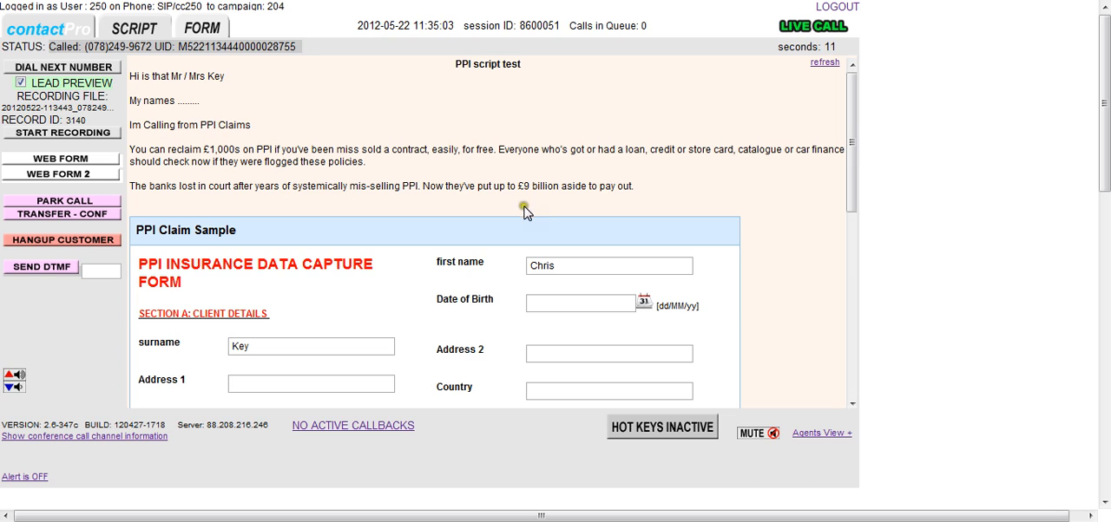
mouse_move(510, 232)
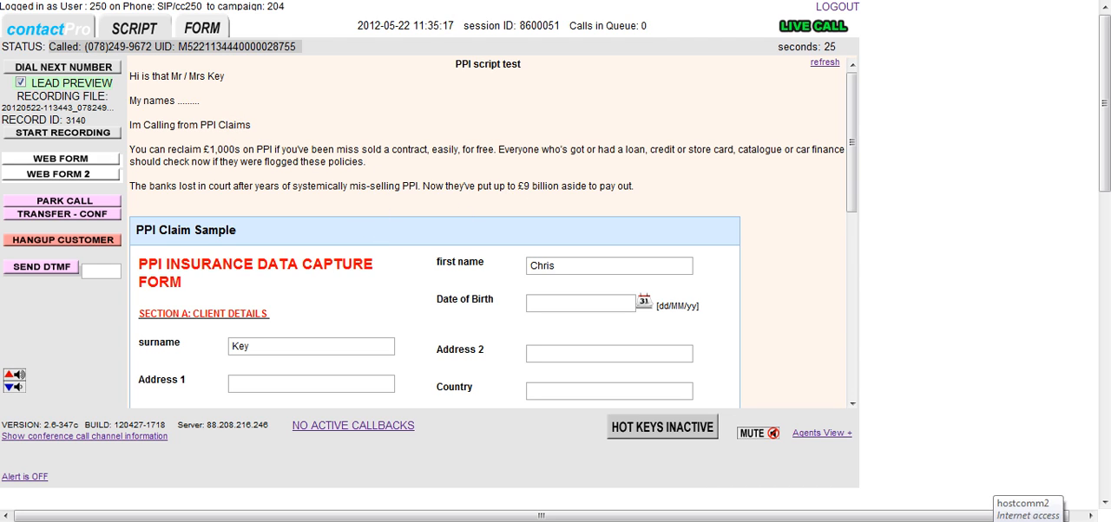
left_click(1026, 511)
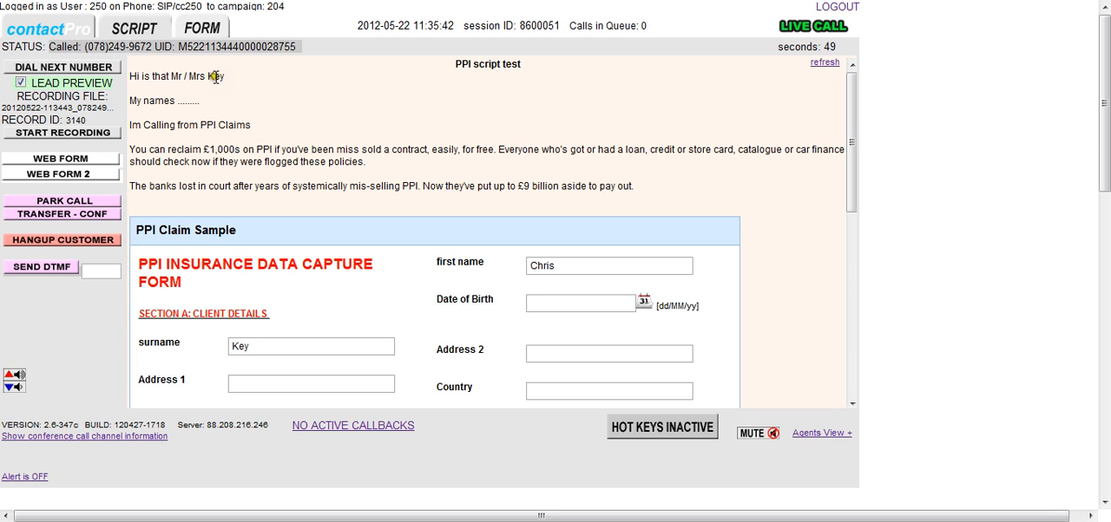
double_click(217, 76)
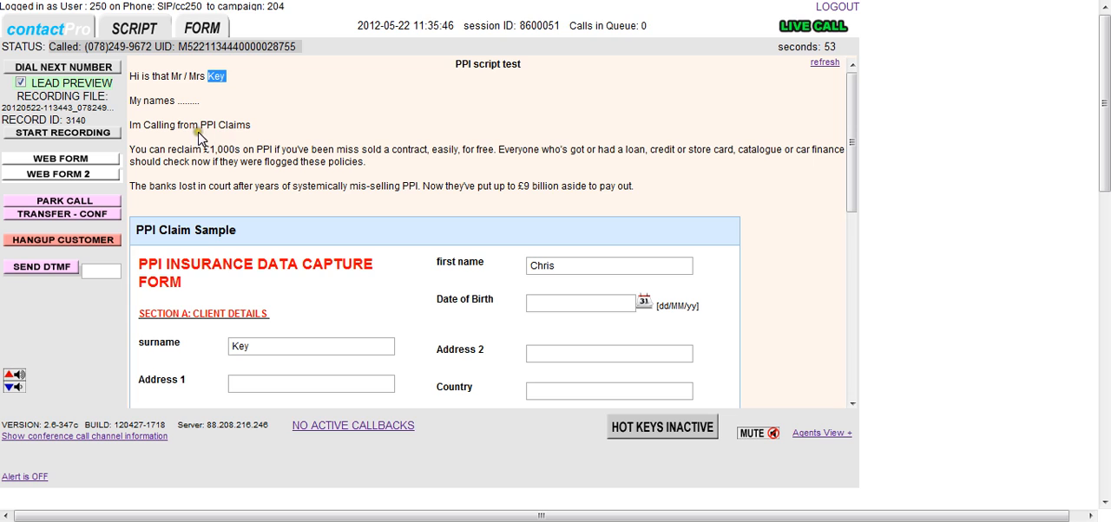
mouse_move(304, 143)
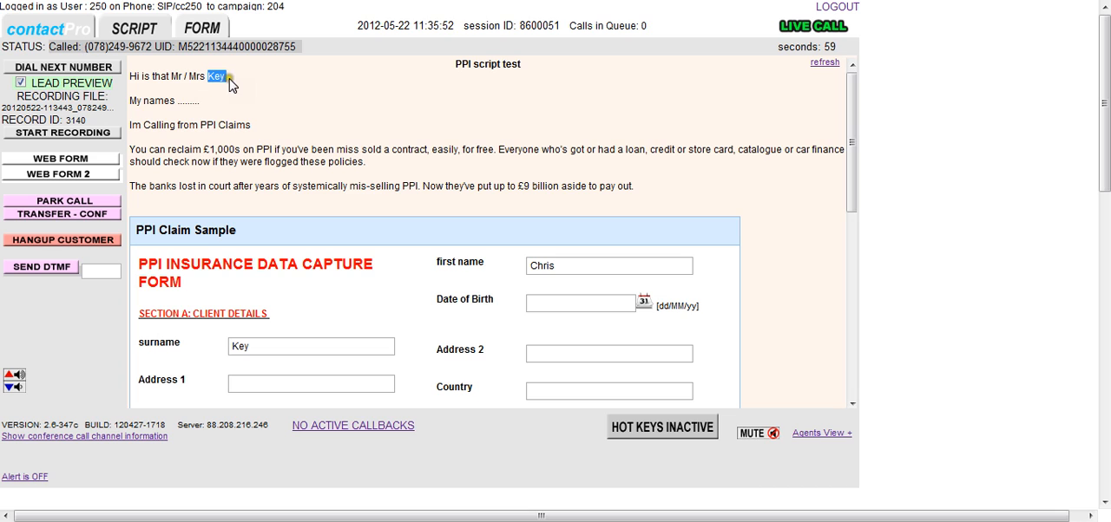
mouse_move(199, 142)
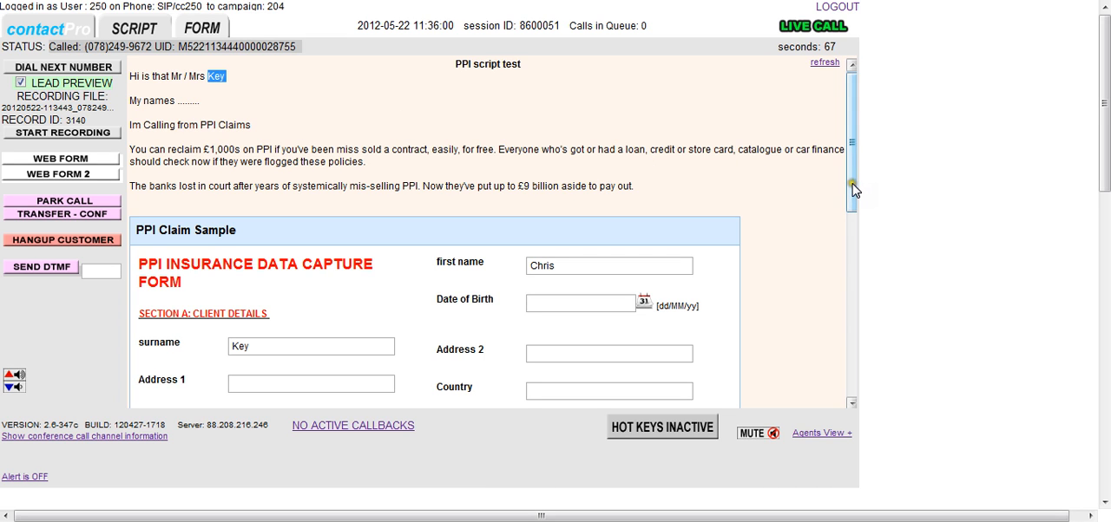
scroll("down", 3)
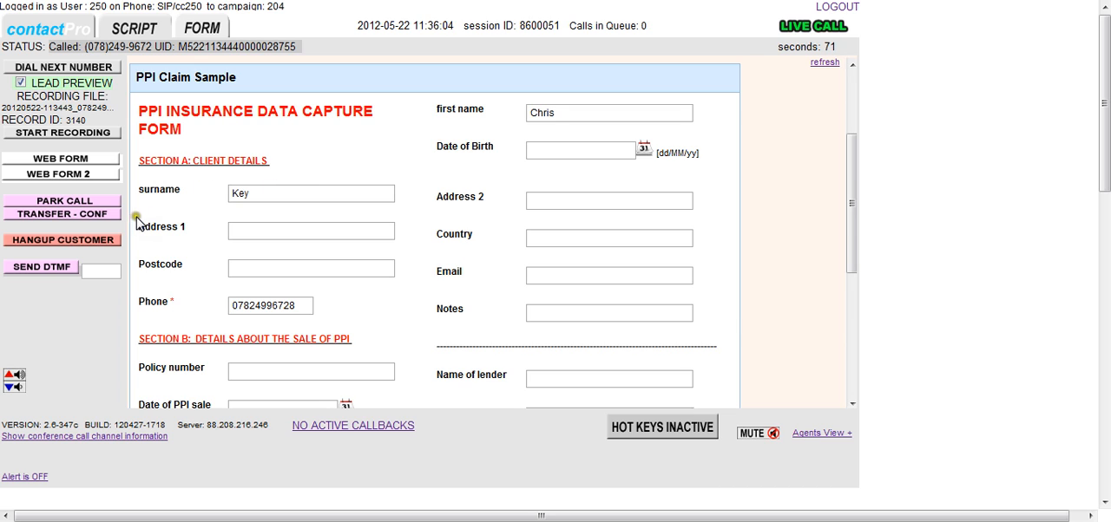
mouse_move(654, 192)
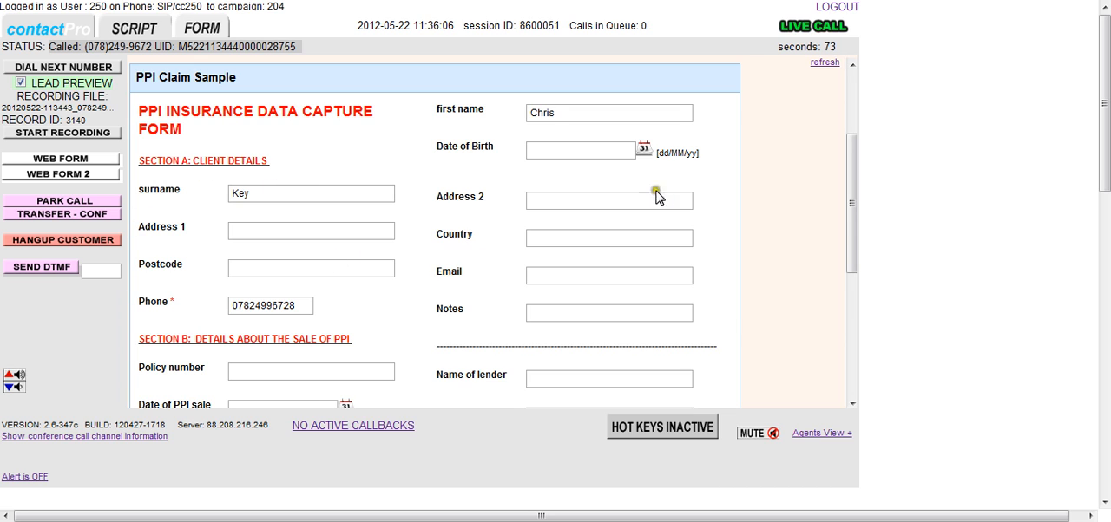
mouse_move(248, 333)
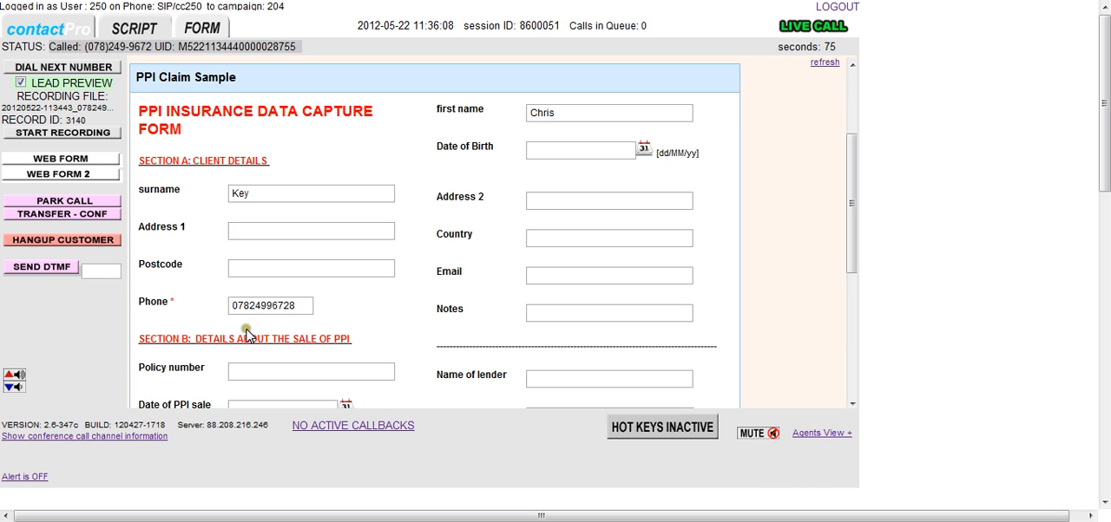
mouse_move(208, 270)
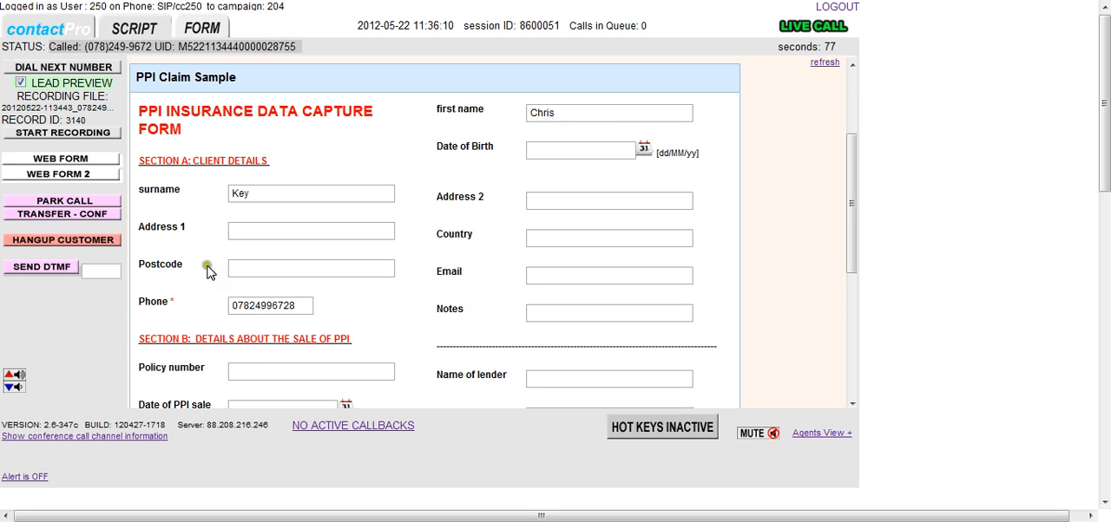
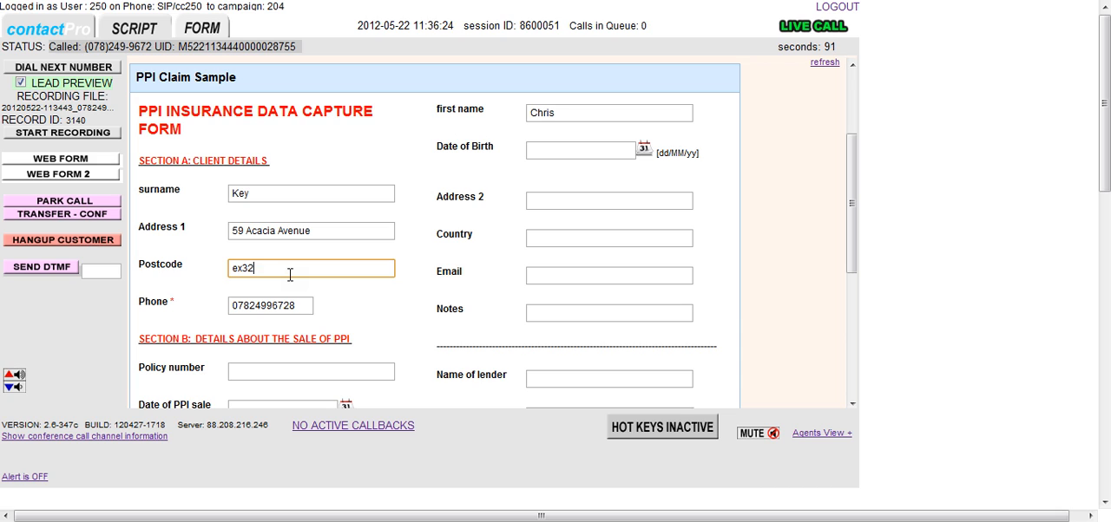
type("wd")
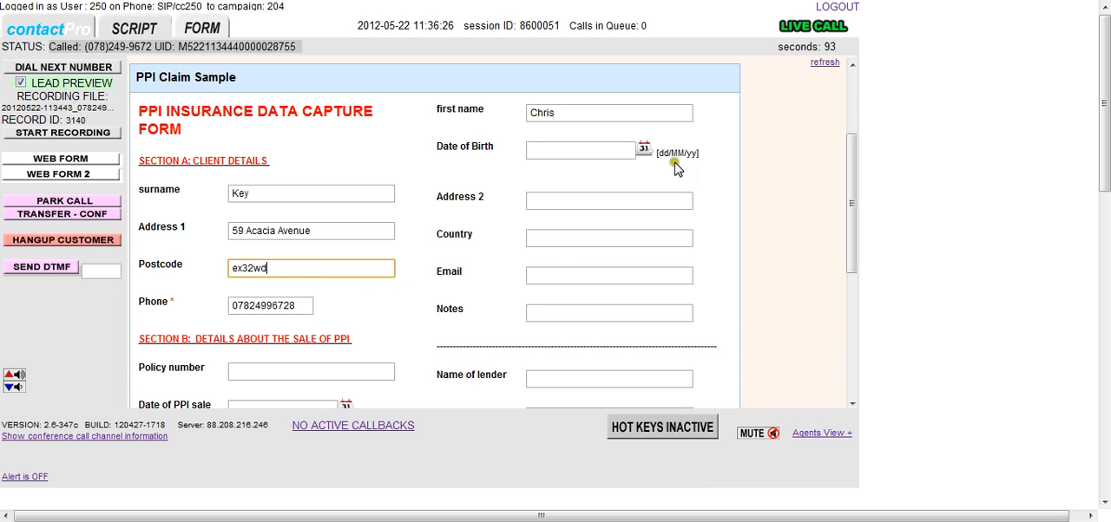
mouse_move(469, 252)
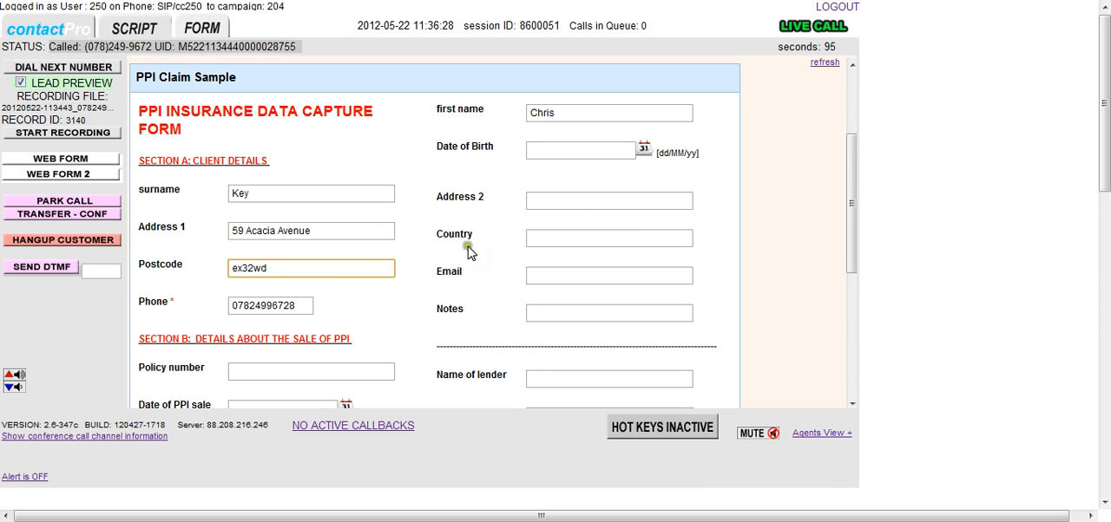
left_click(609, 201)
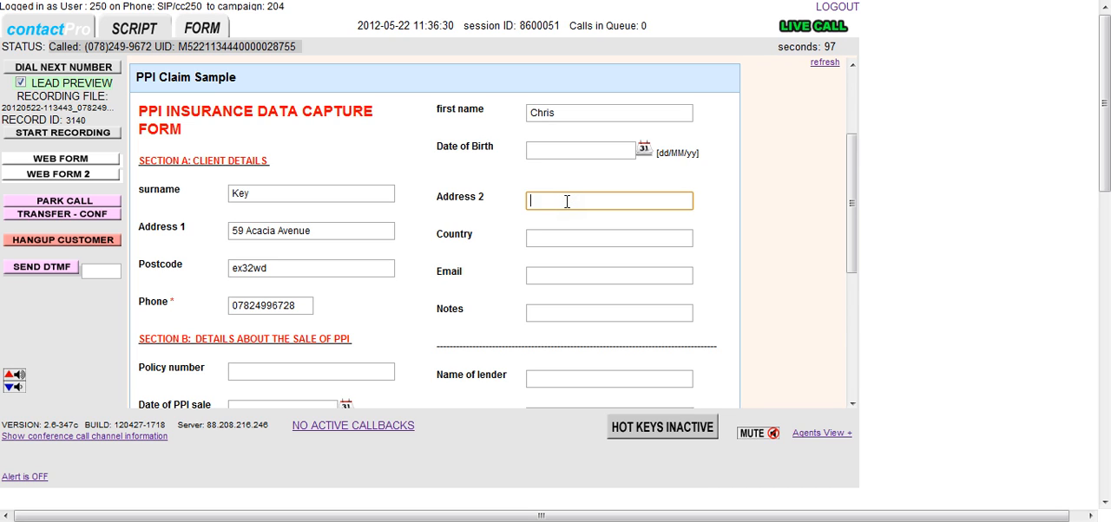
type("London")
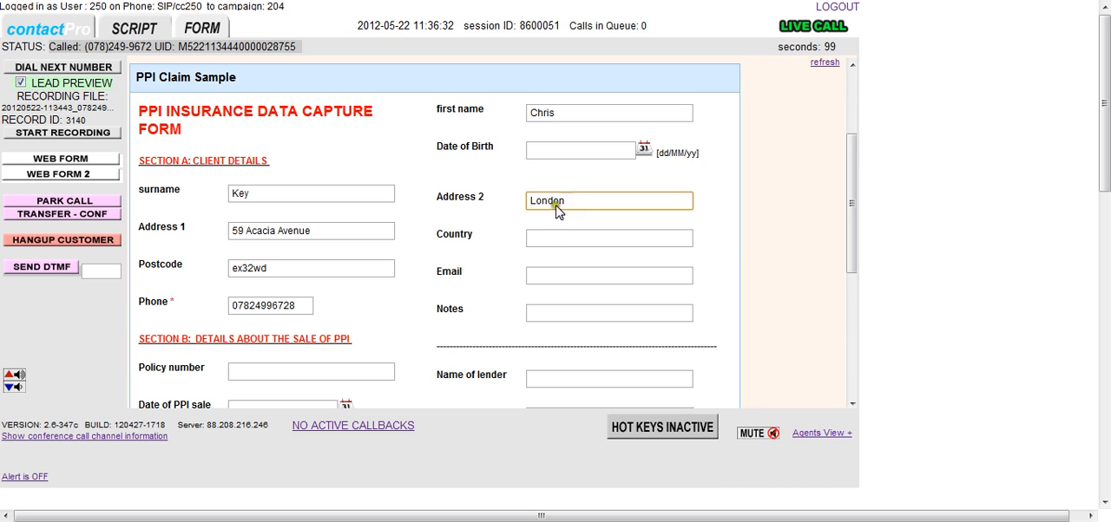
type("UK")
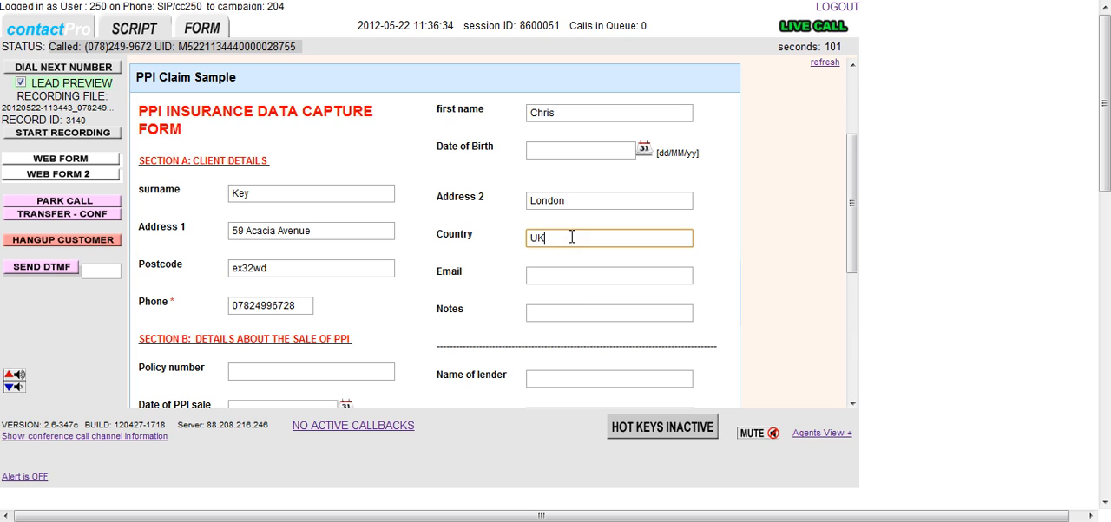
left_click(608, 275)
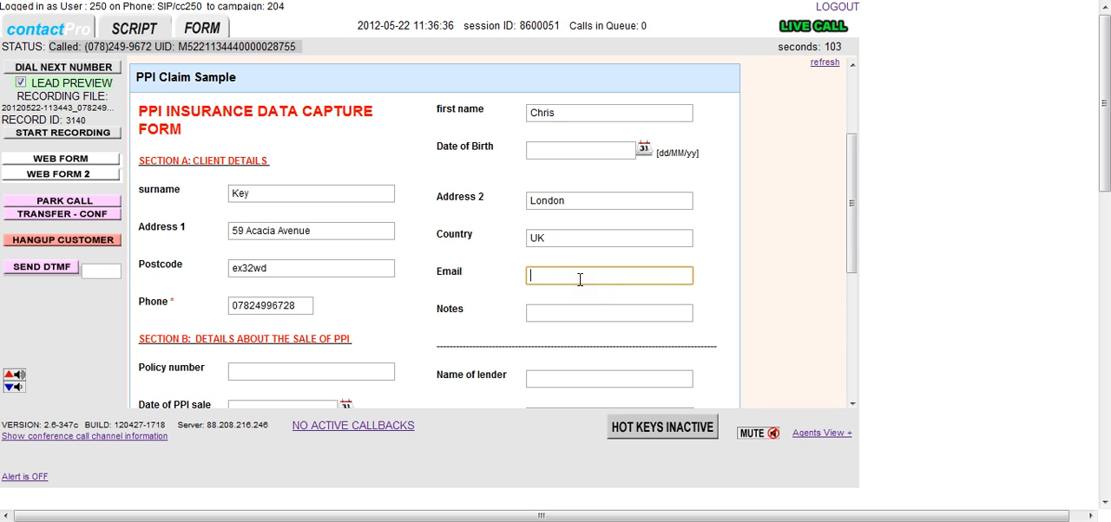
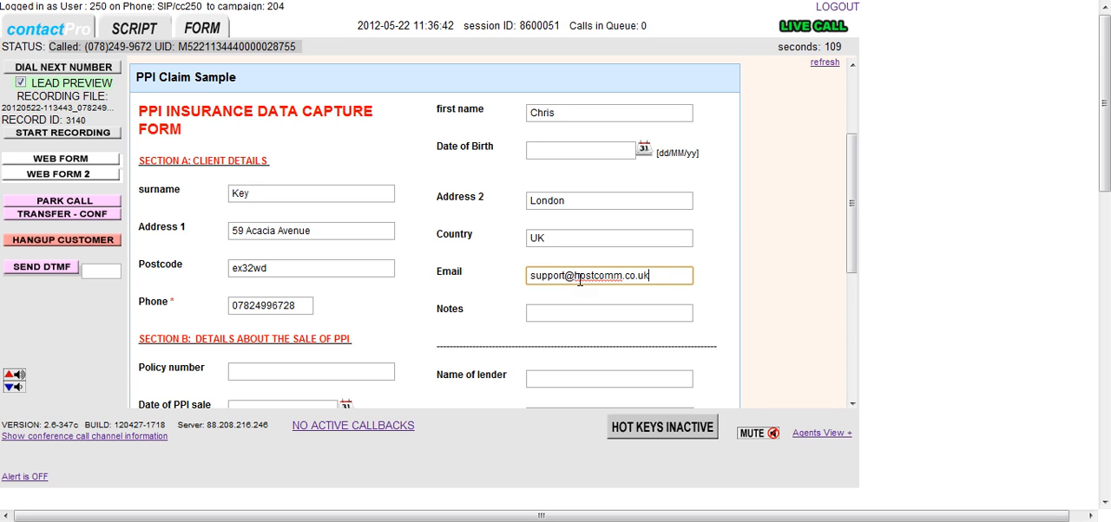
scroll("down", 3)
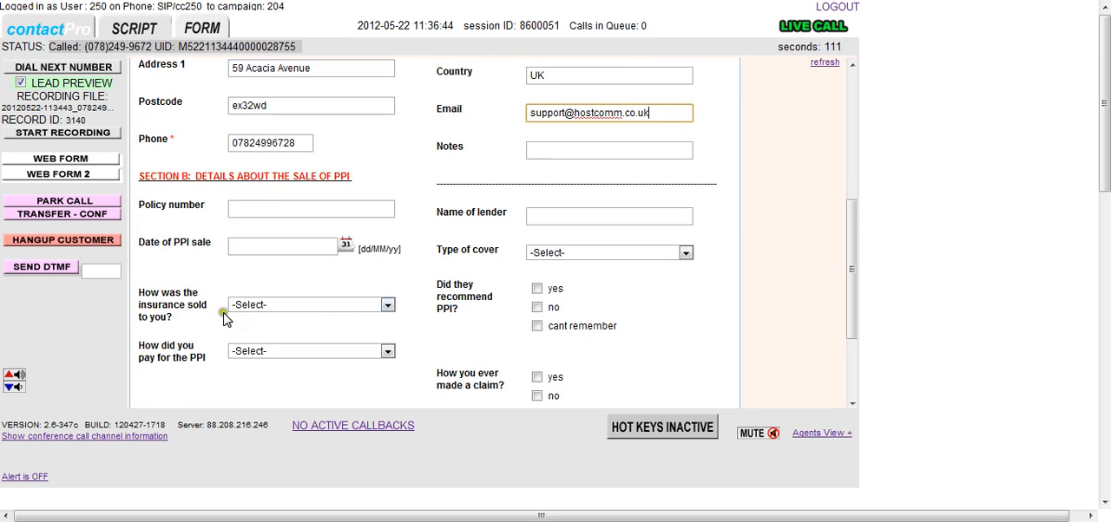
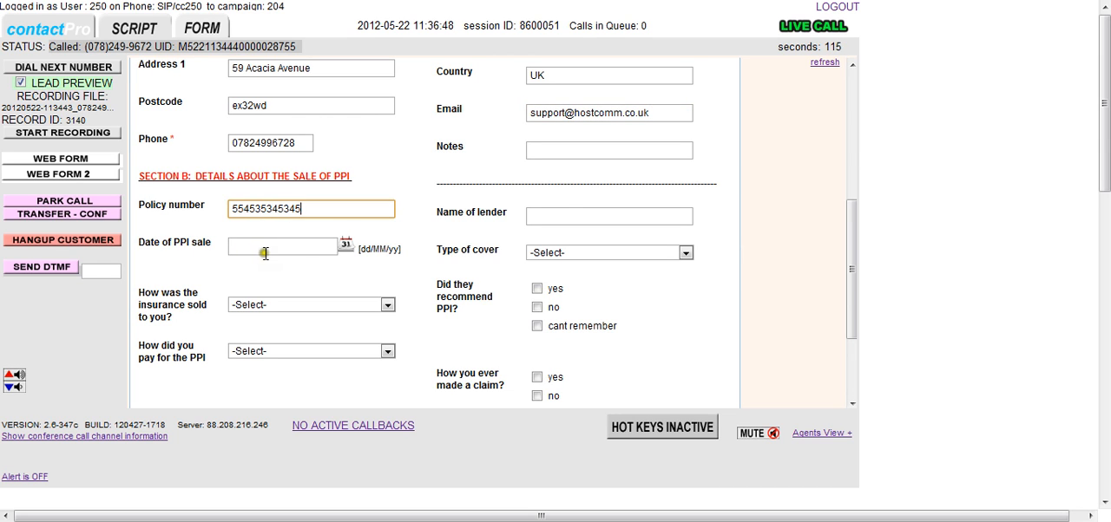
left_click(344, 246)
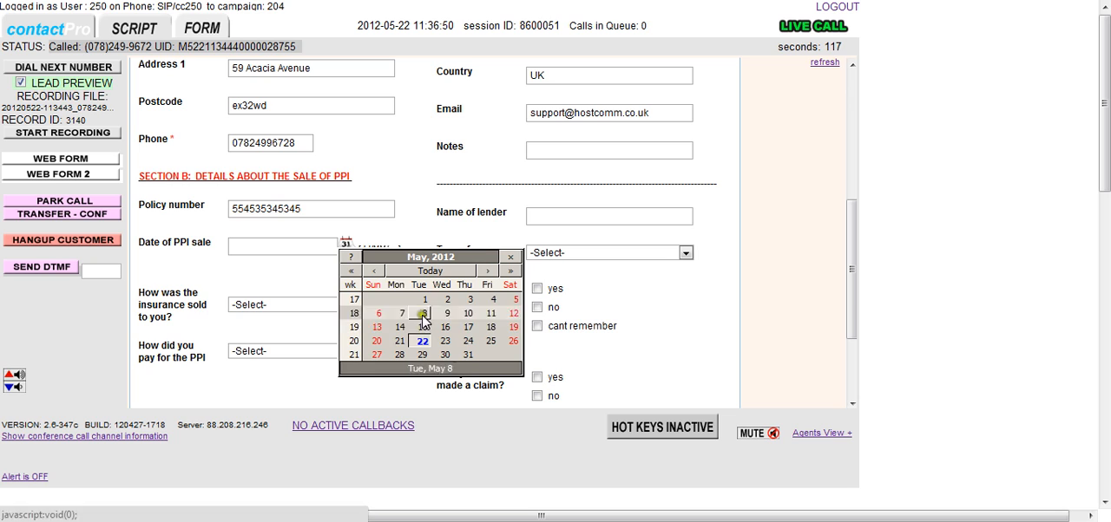
left_click(419, 314)
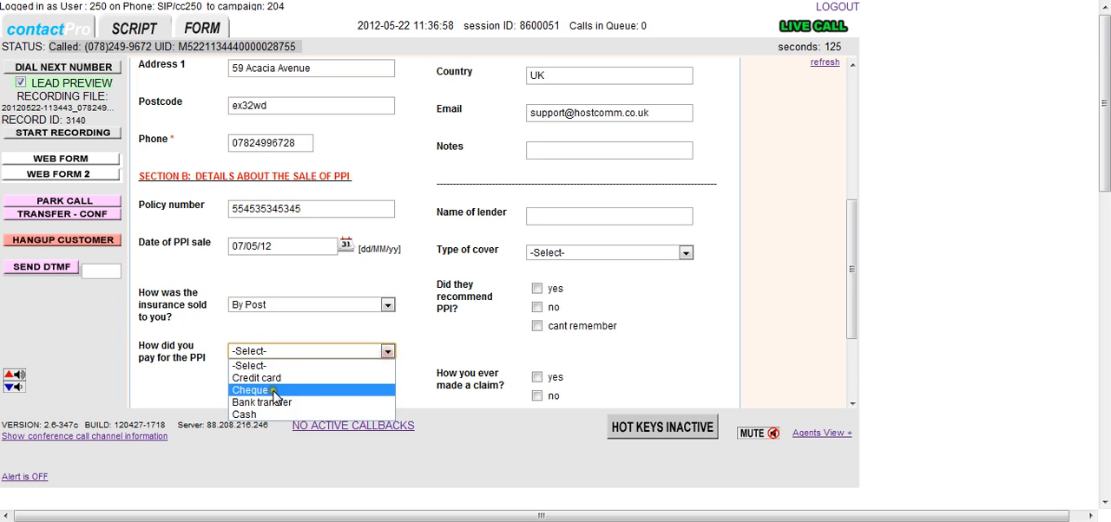
left_click(261, 403)
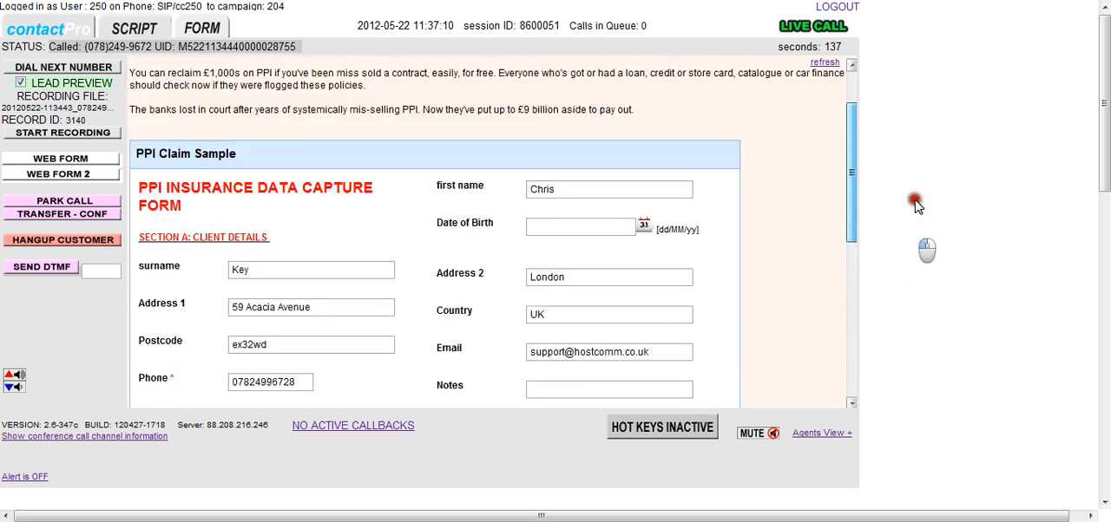
Step: Scroll to the bottom of the PPI form and submit it
scroll("down", 3)
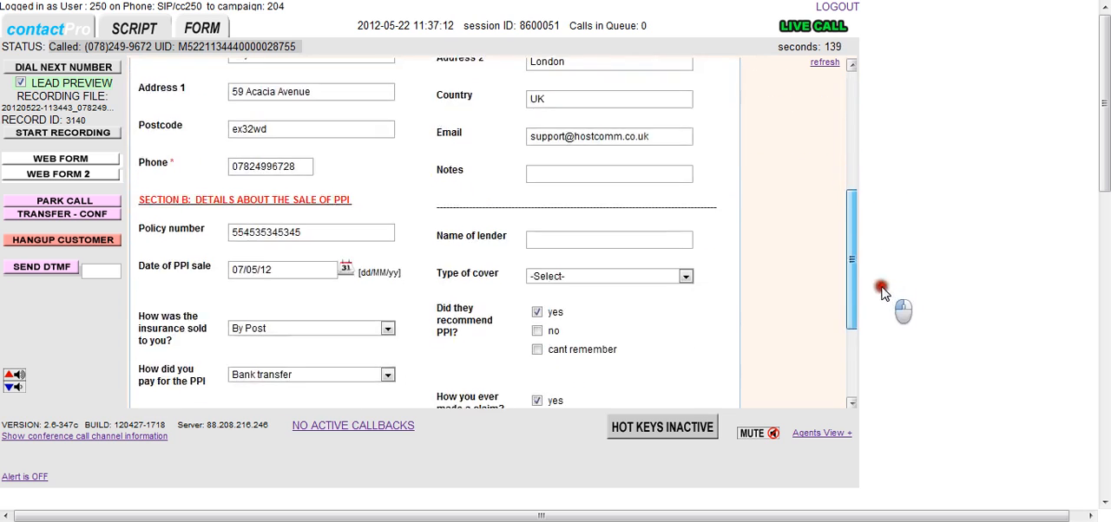
scroll("down", 3)
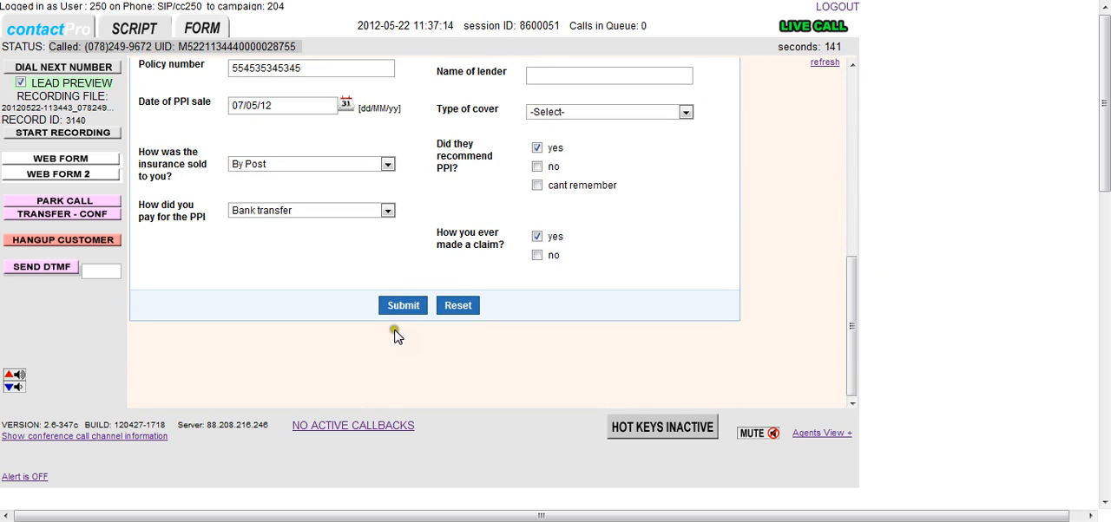
left_click(403, 305)
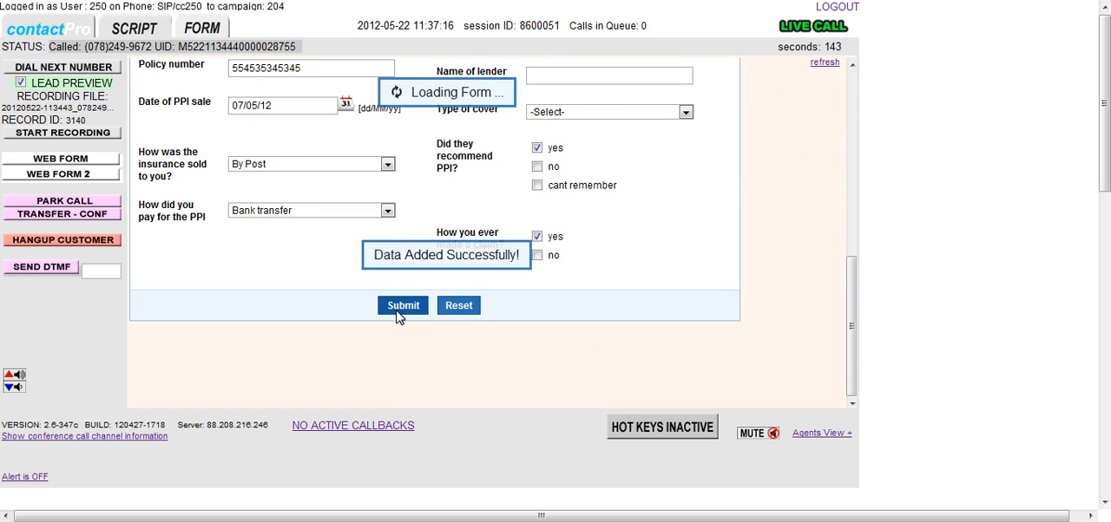
left_click(403, 306)
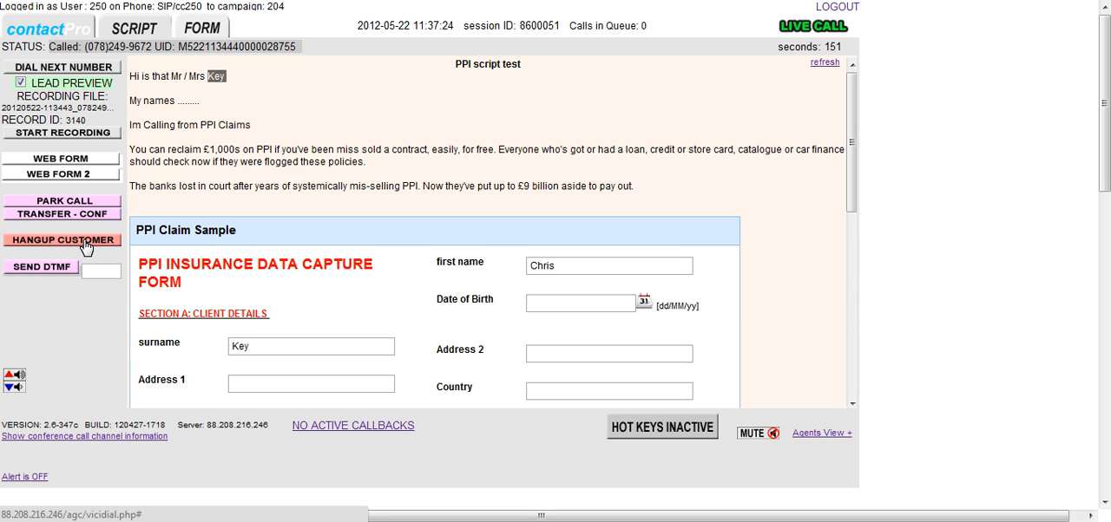
left_click(62, 240)
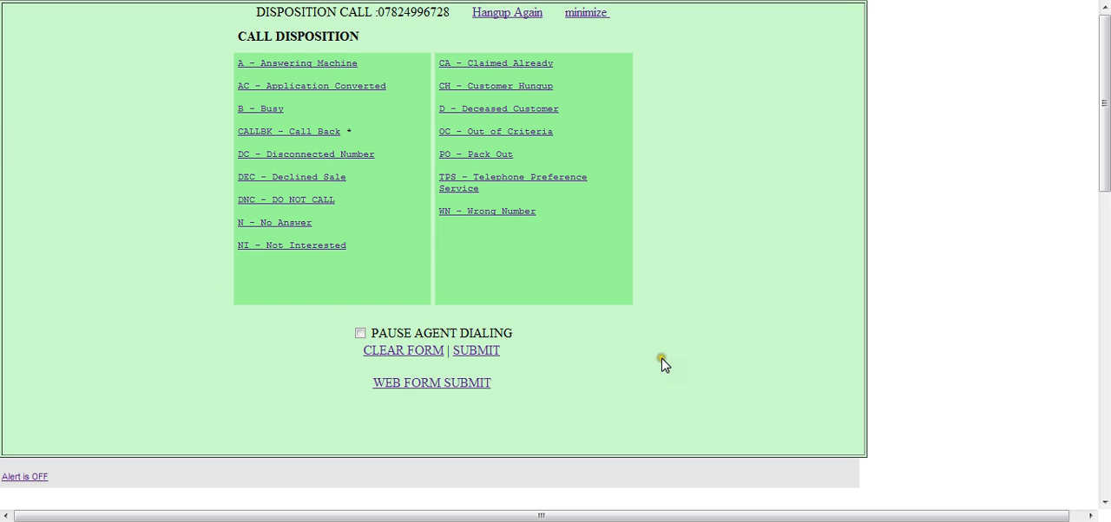
mouse_move(602, 335)
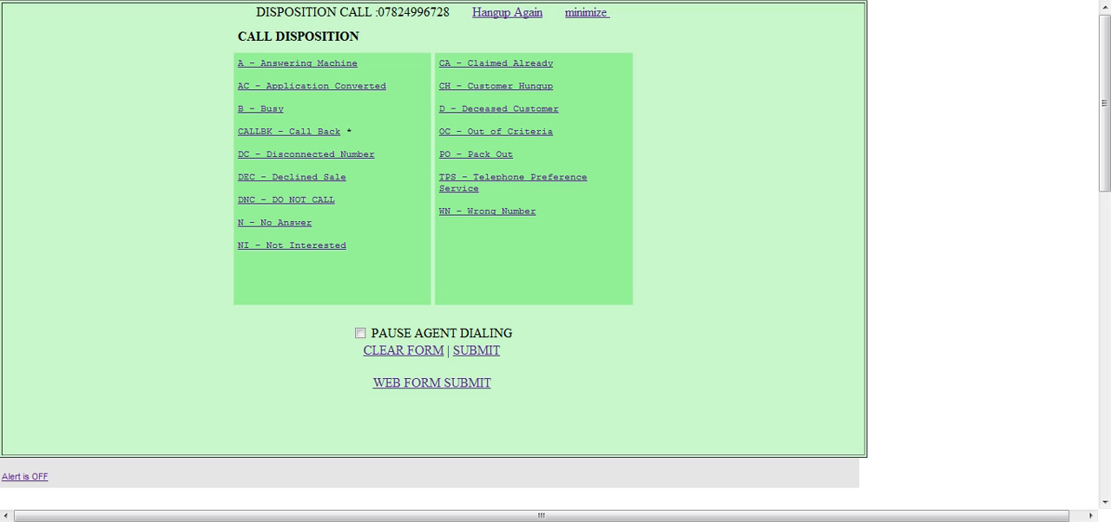
mouse_move(482, 161)
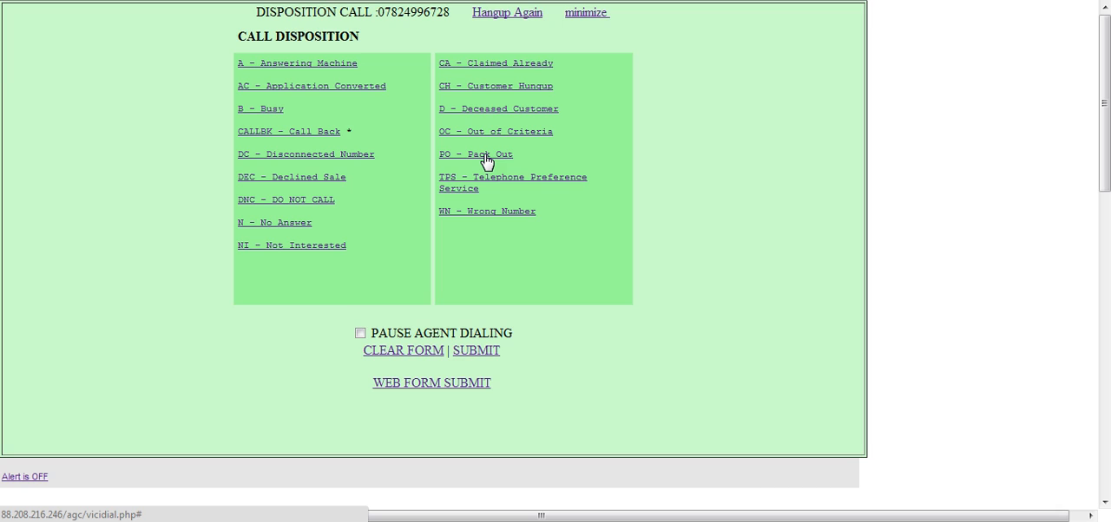
mouse_move(486, 159)
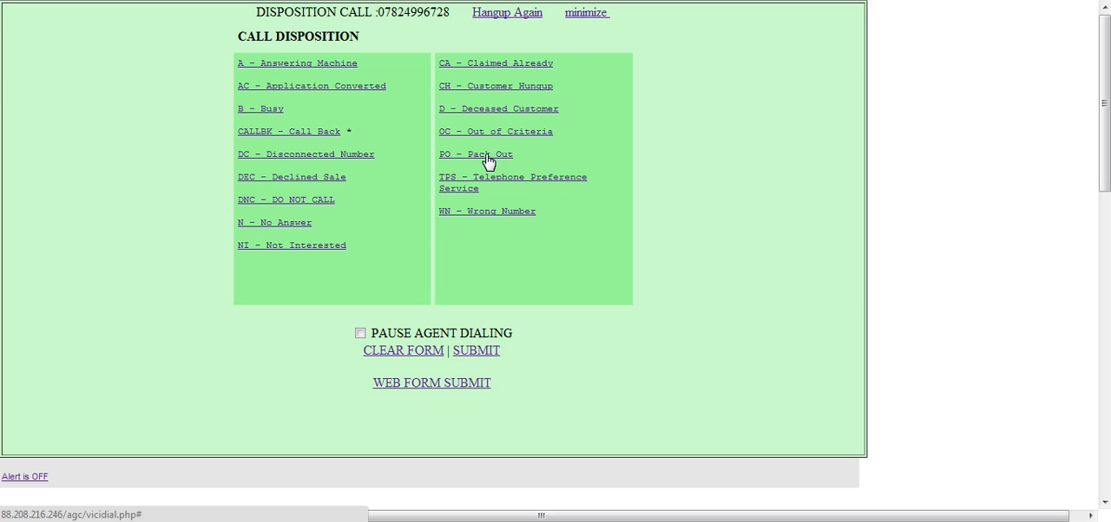
left_click(475, 153)
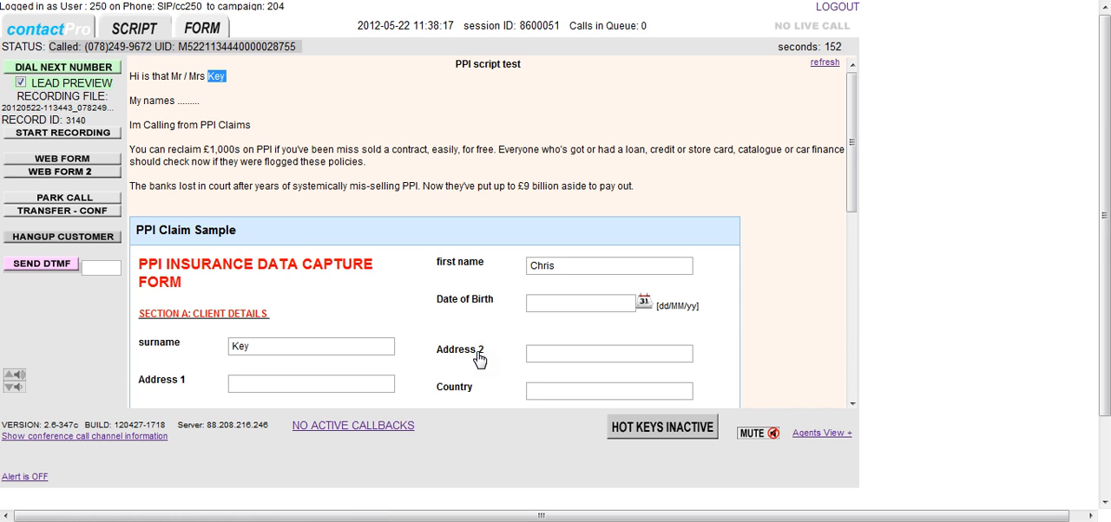
left_click(203, 27)
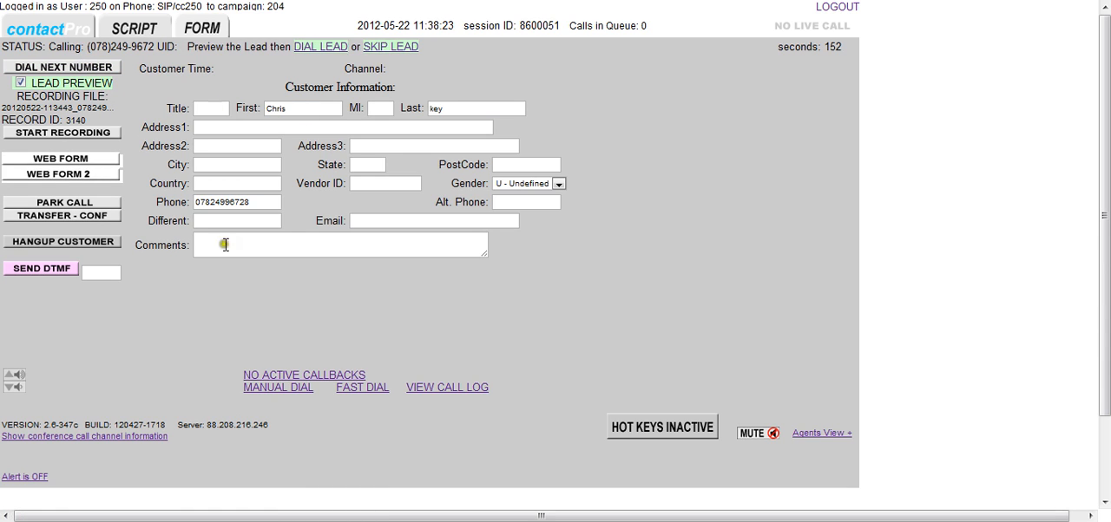
mouse_move(267, 284)
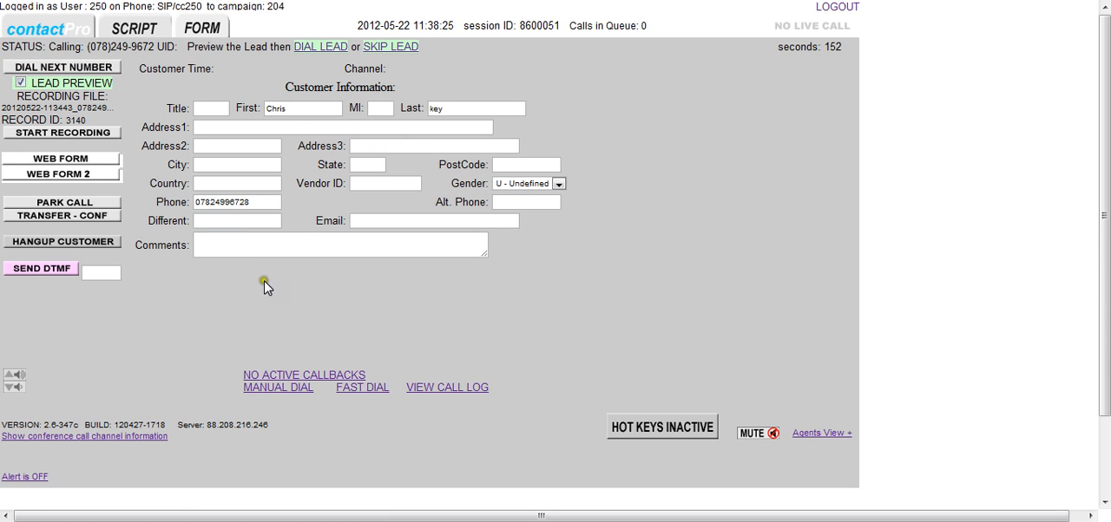
mouse_move(291, 307)
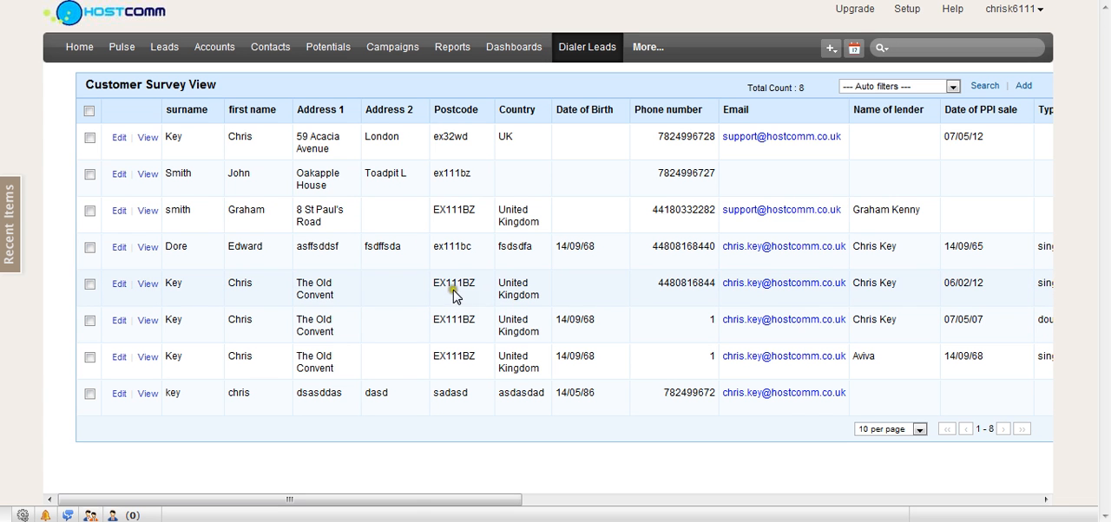
mouse_move(949, 165)
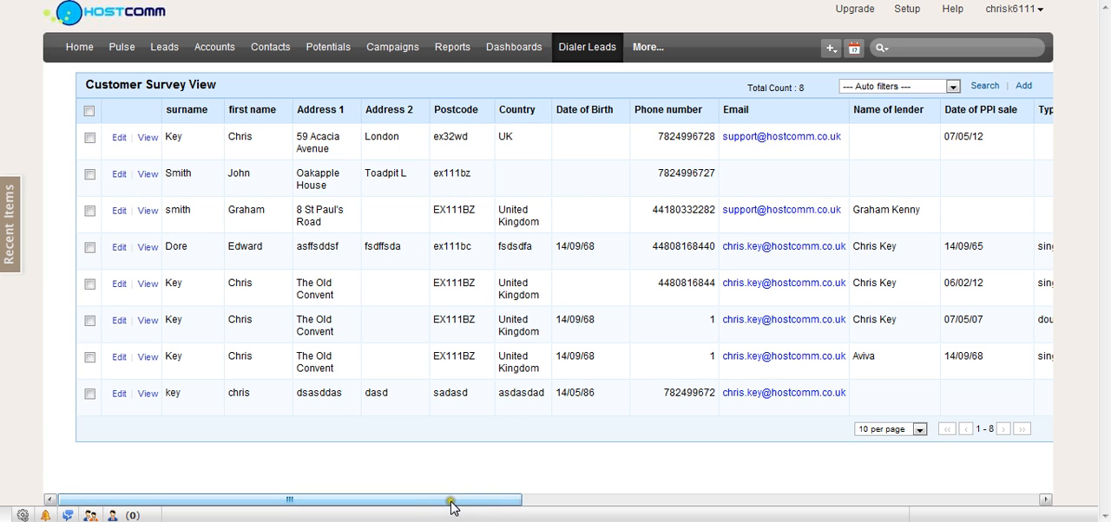
left_click_drag(451, 499, 798, 499)
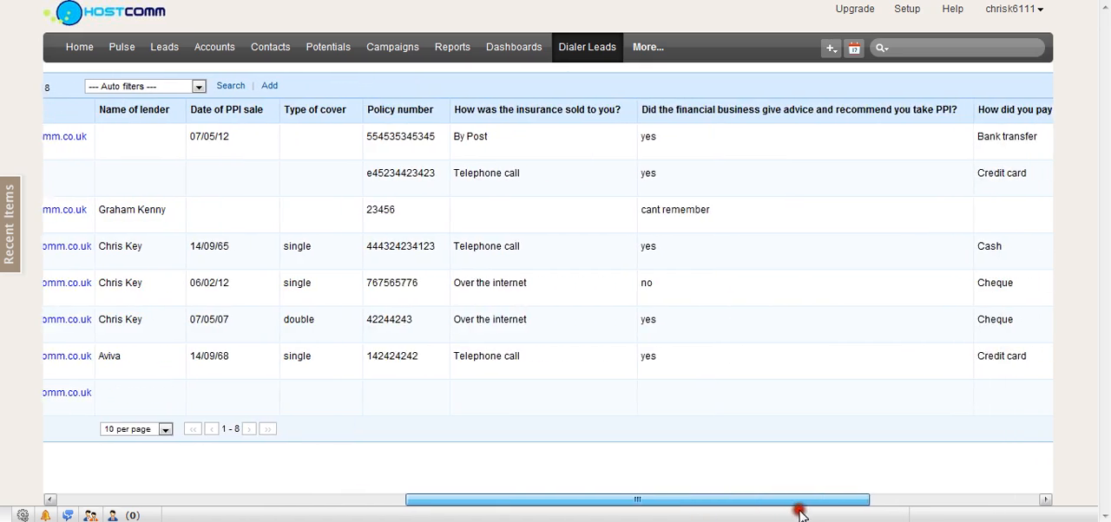
left_click_drag(798, 499, 504, 499)
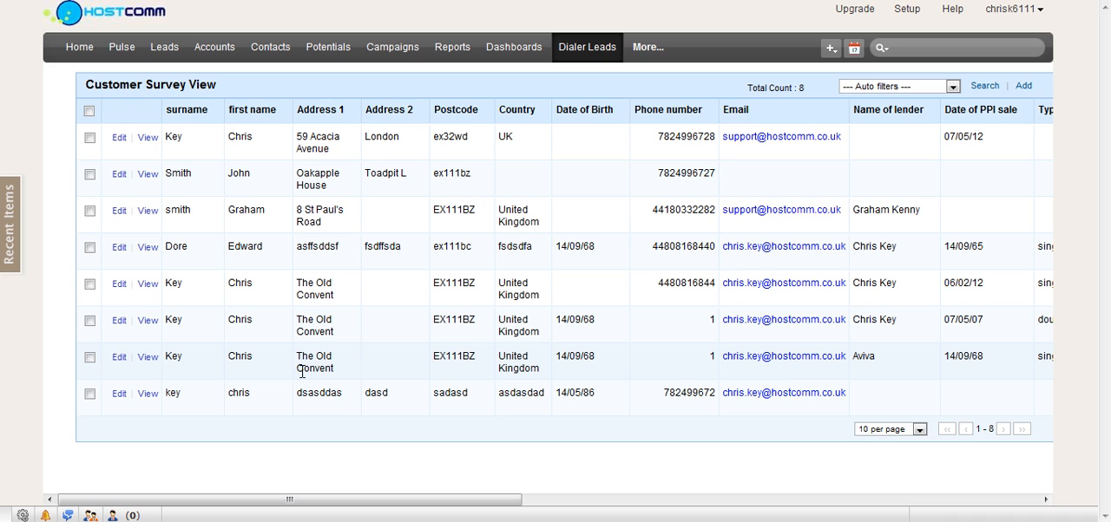
mouse_move(290, 361)
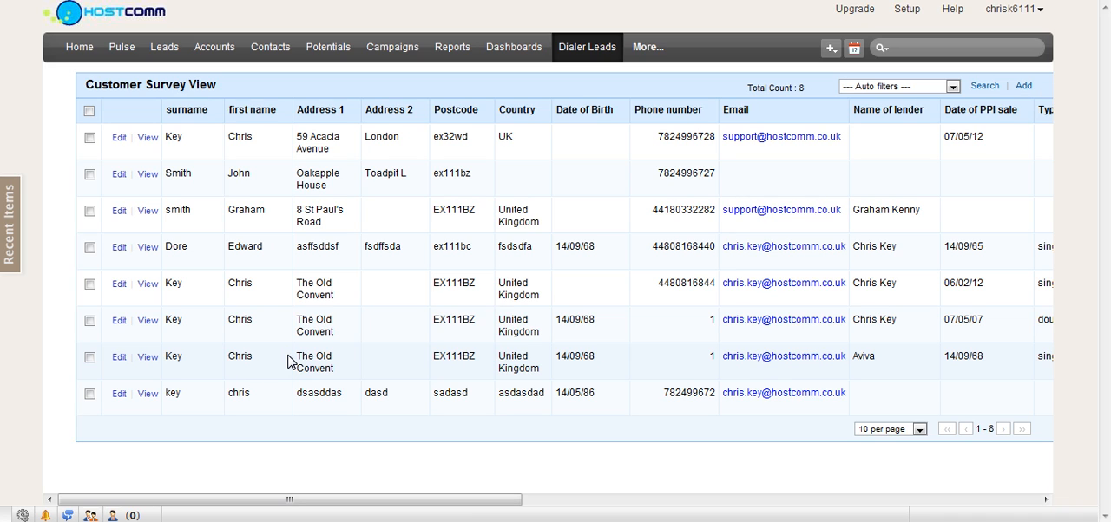